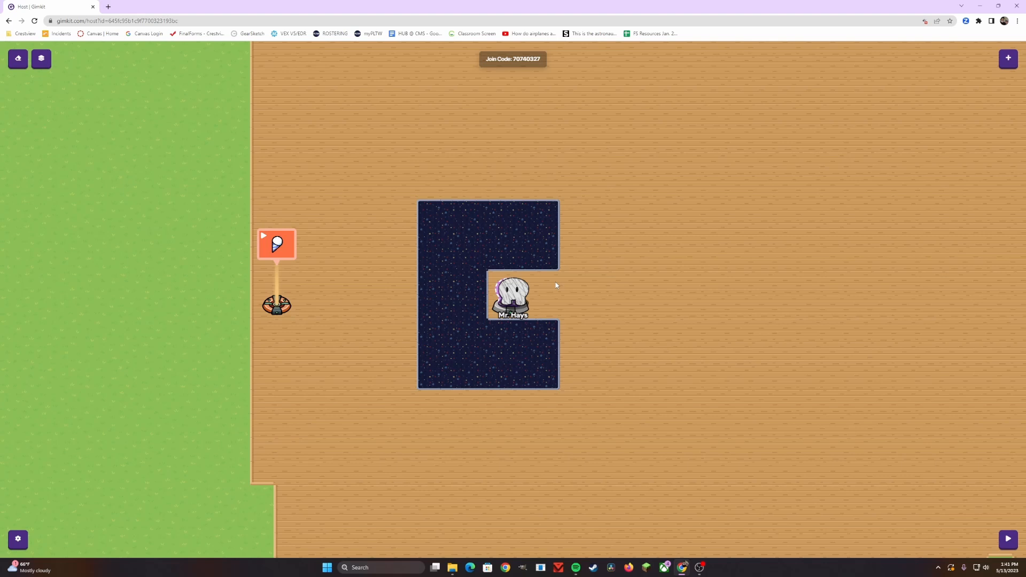
mouse_move(597, 295)
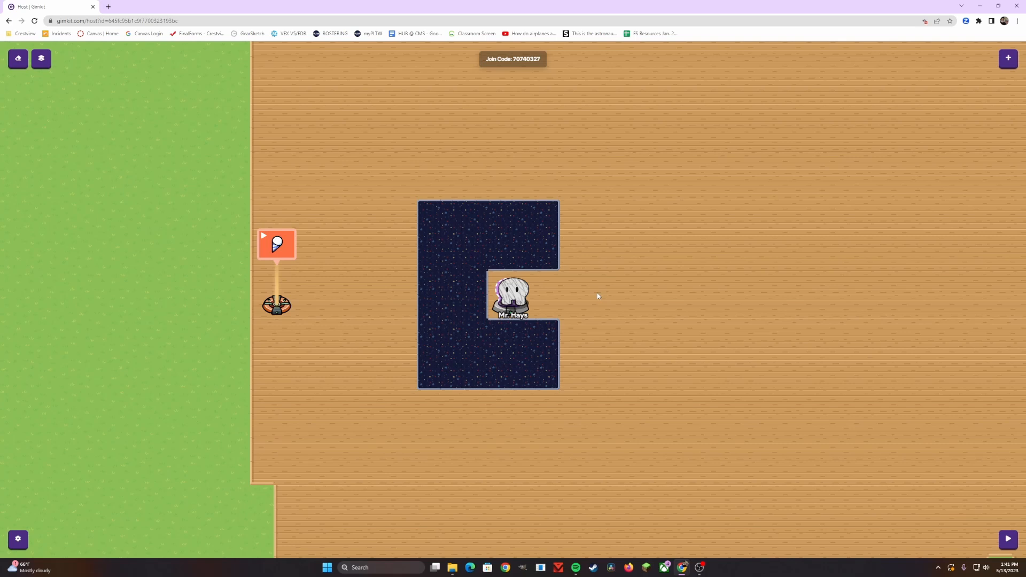
Search the device list for 'sen' to find the Sentry
type("sentry")
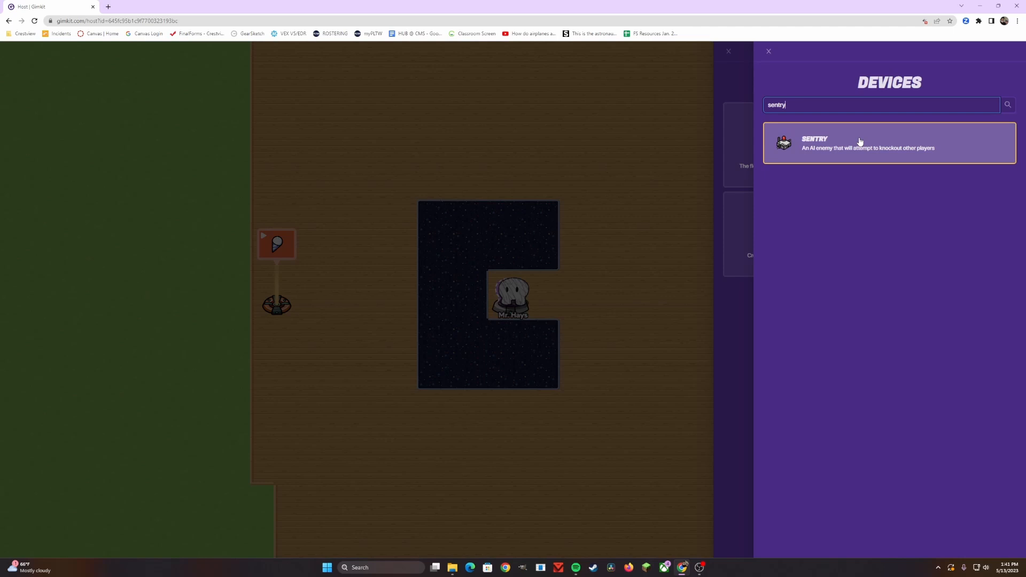
Place a Sentry right of the dark room and view, then close, its options
left_click(887, 142)
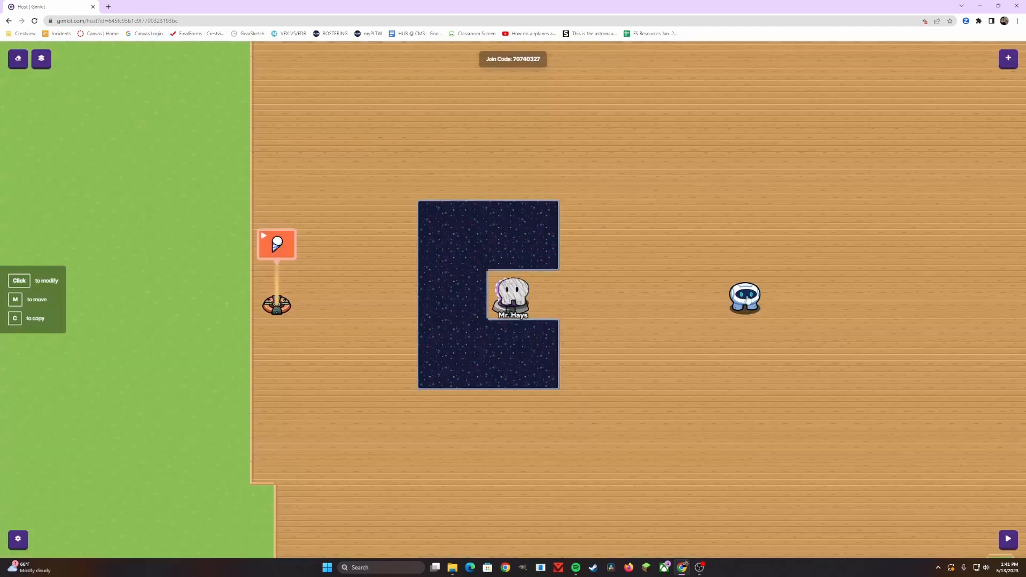
left_click(744, 297)
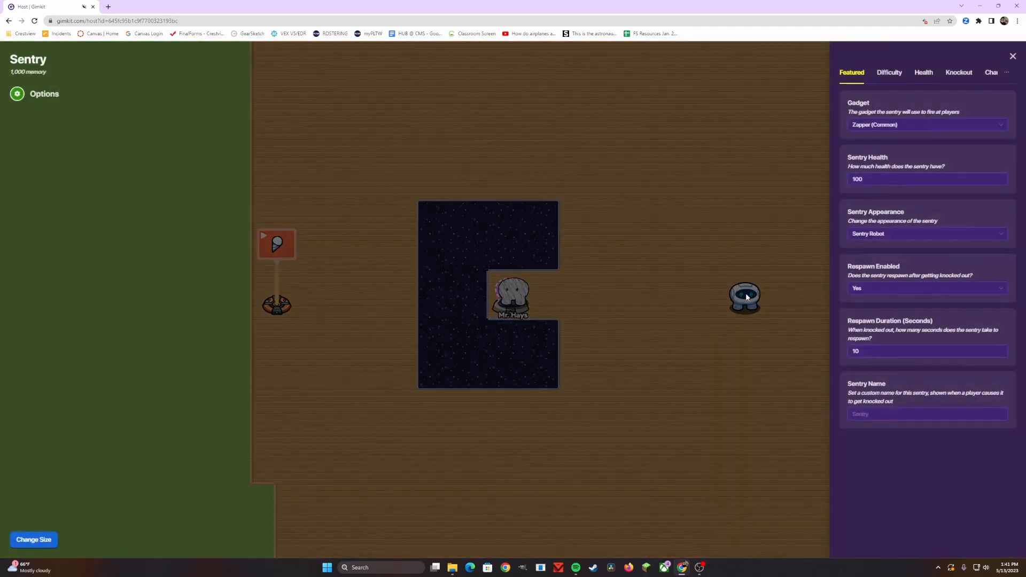
mouse_move(906, 99)
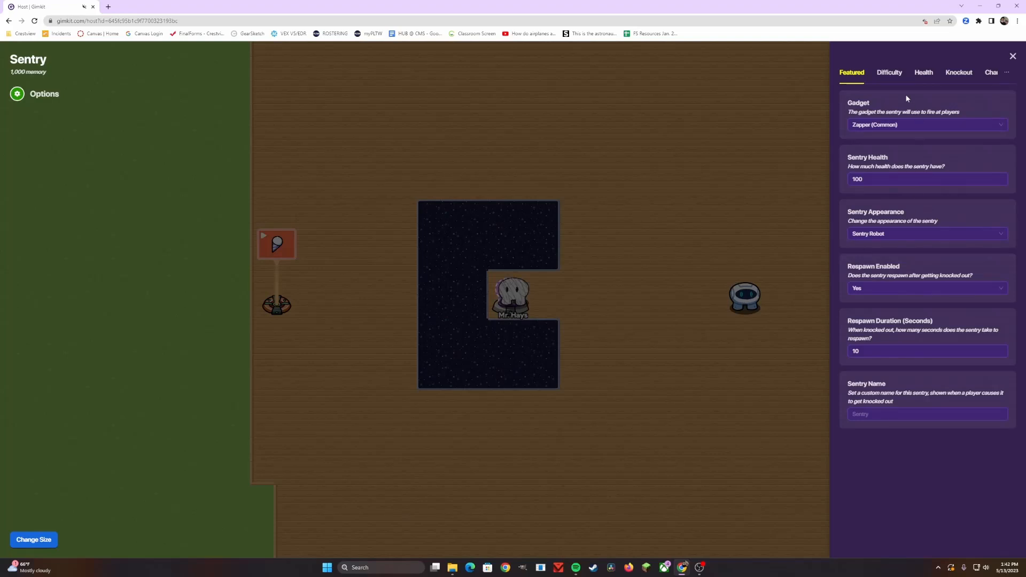
mouse_move(923, 72)
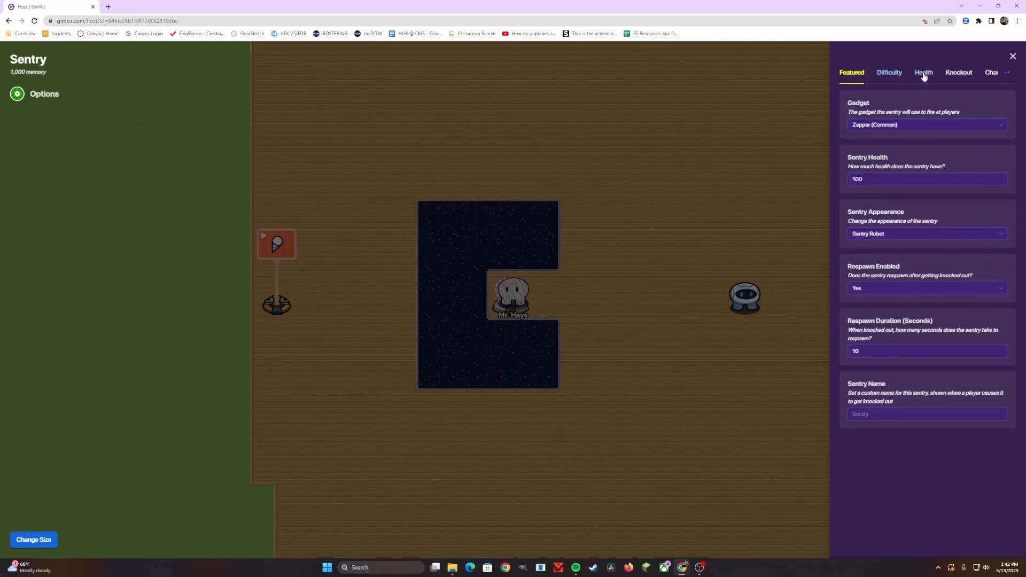
mouse_move(901, 250)
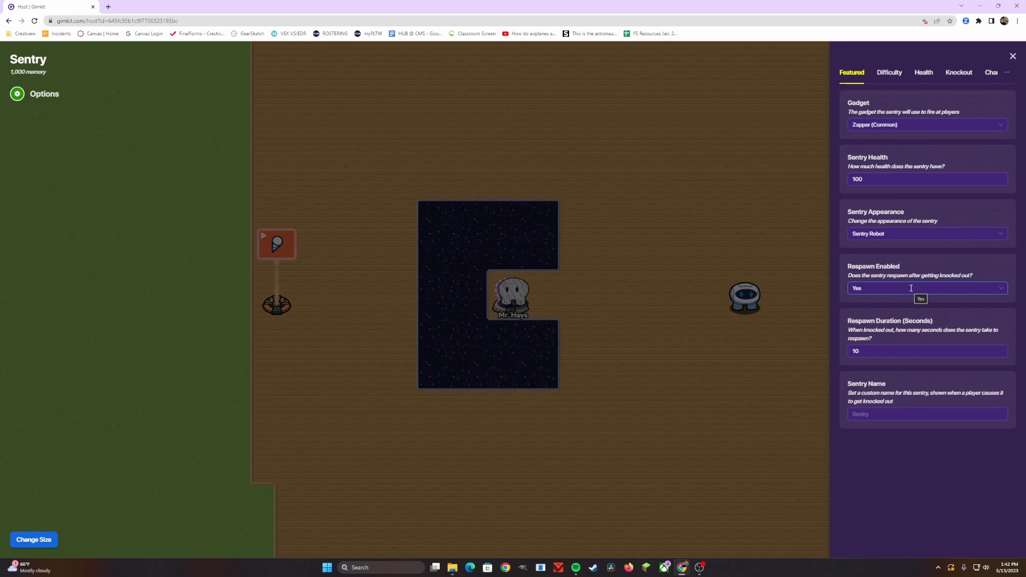
left_click(1012, 56)
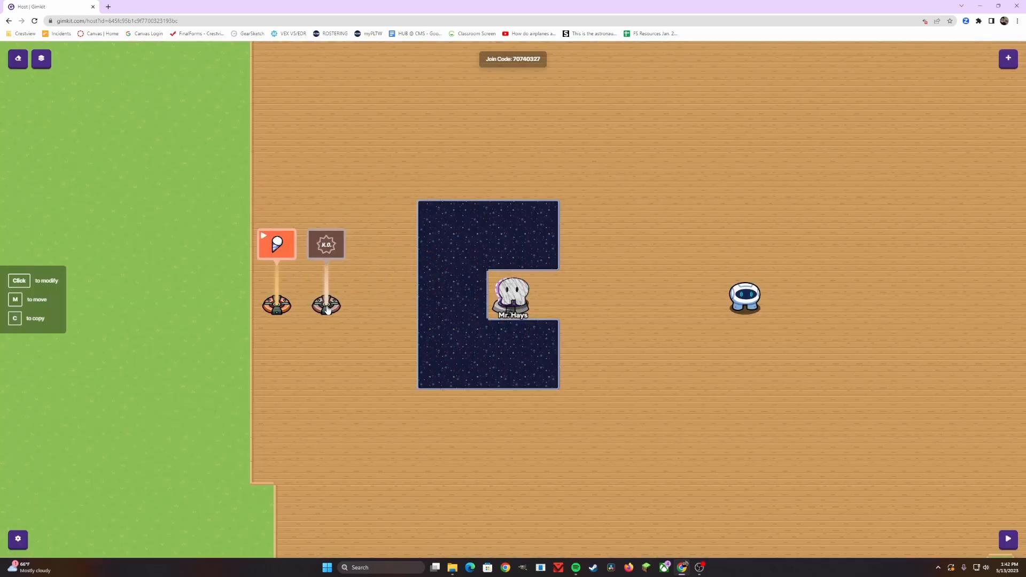
Set the Knockout Manager's Knockout Target to Sentry
left_click(326, 244)
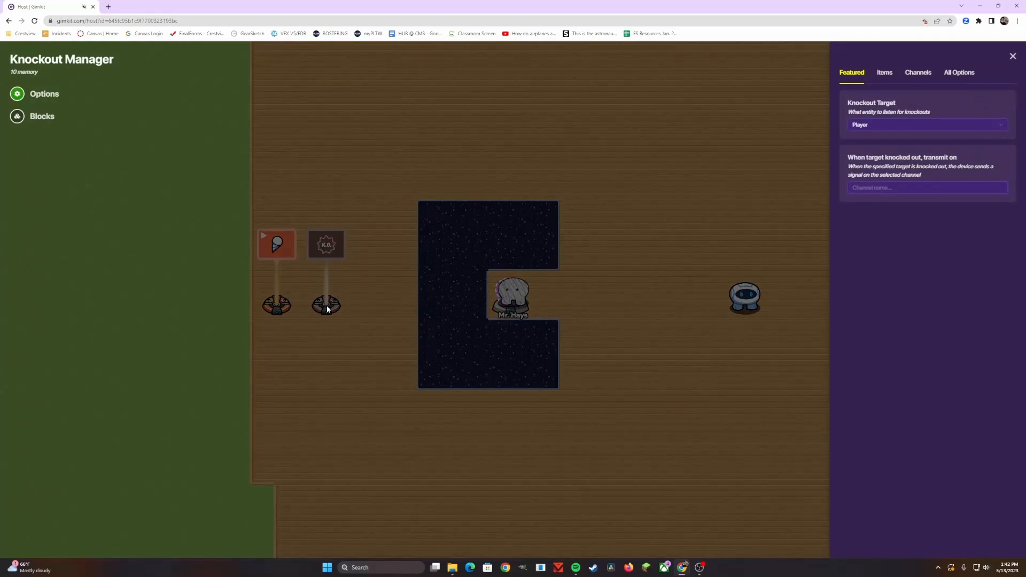
left_click(925, 125)
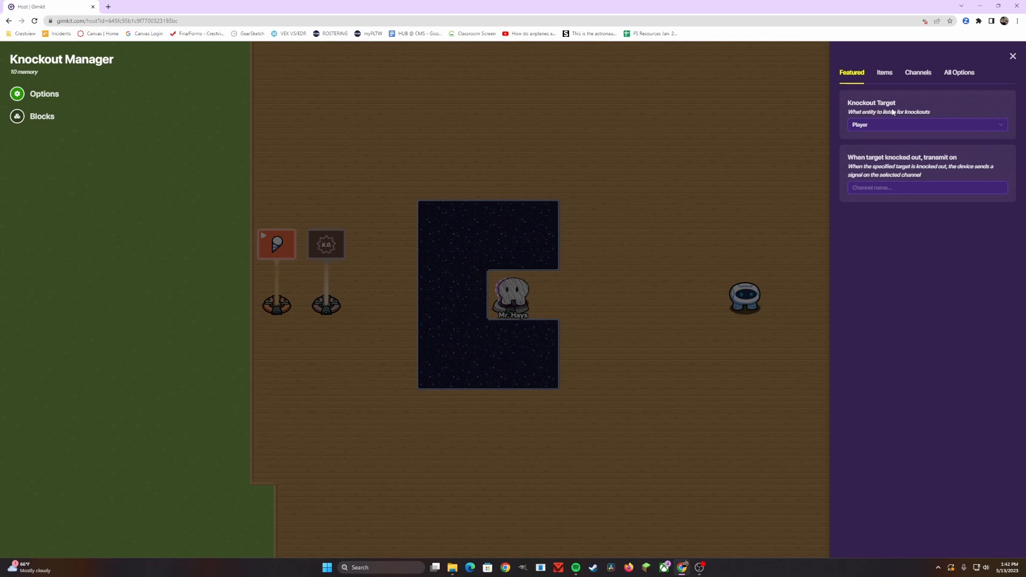
left_click(926, 125)
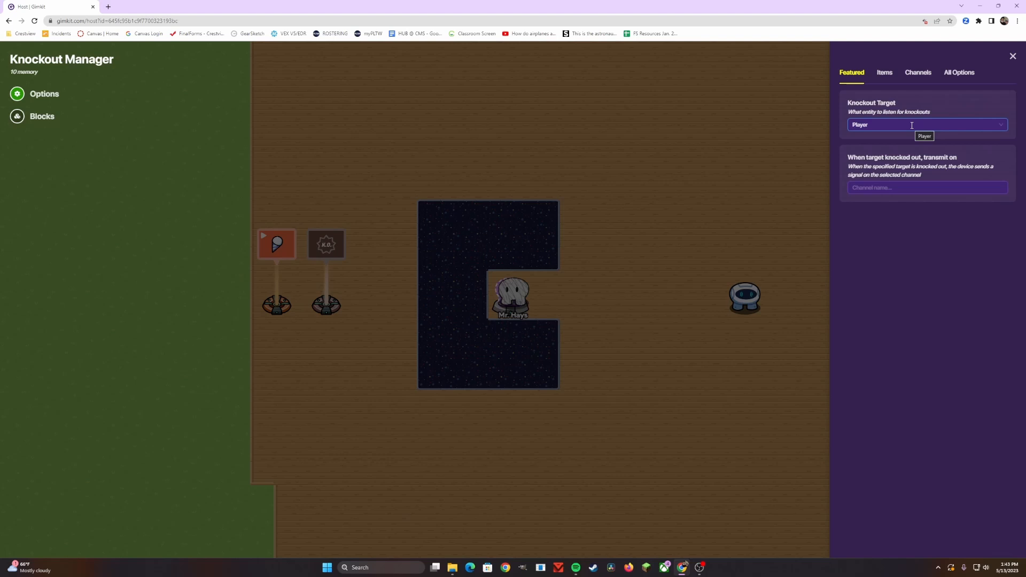
left_click(925, 136)
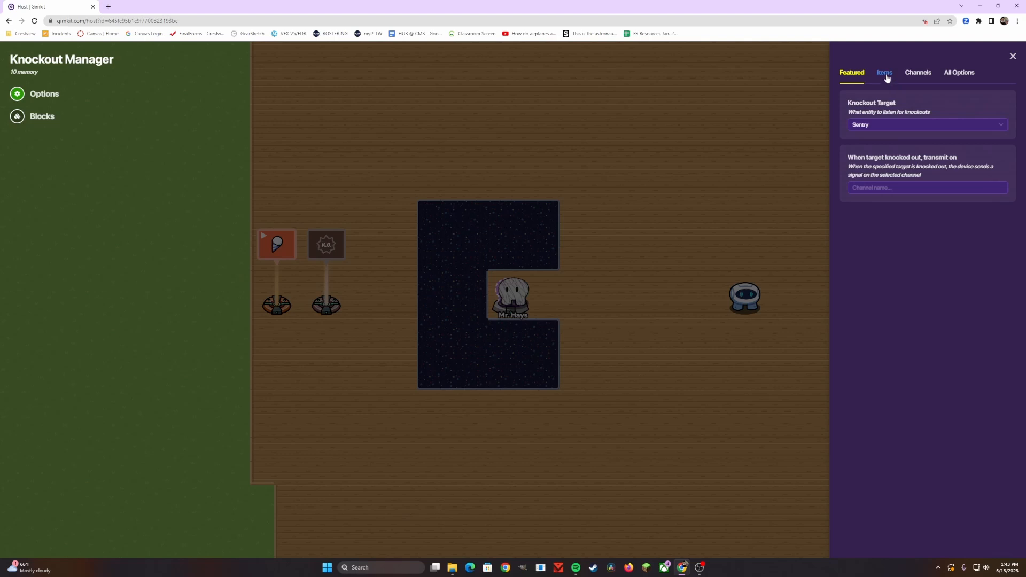
Turn on item granting in the Knockout Manager's settings
left_click(884, 72)
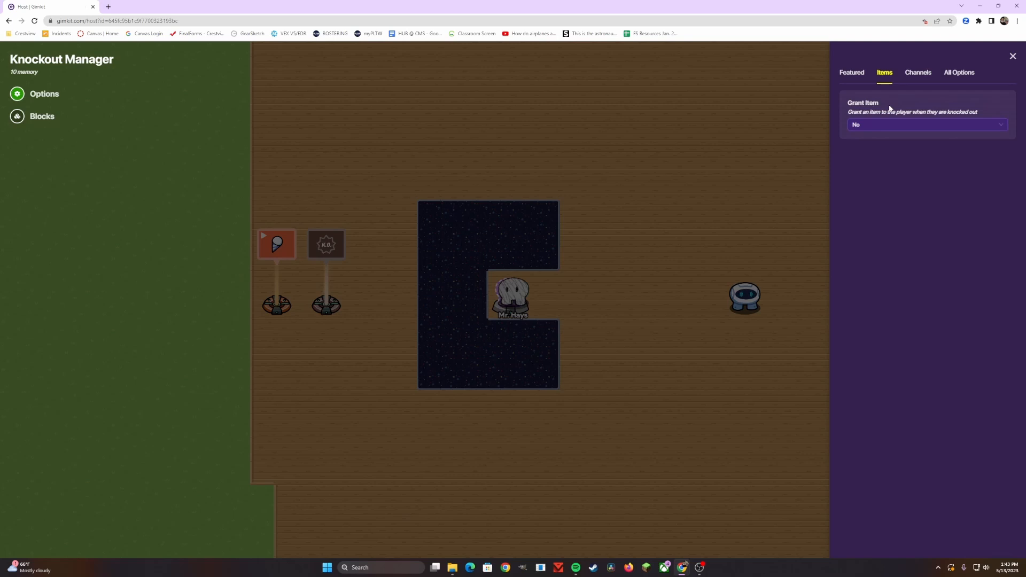
left_click(925, 125)
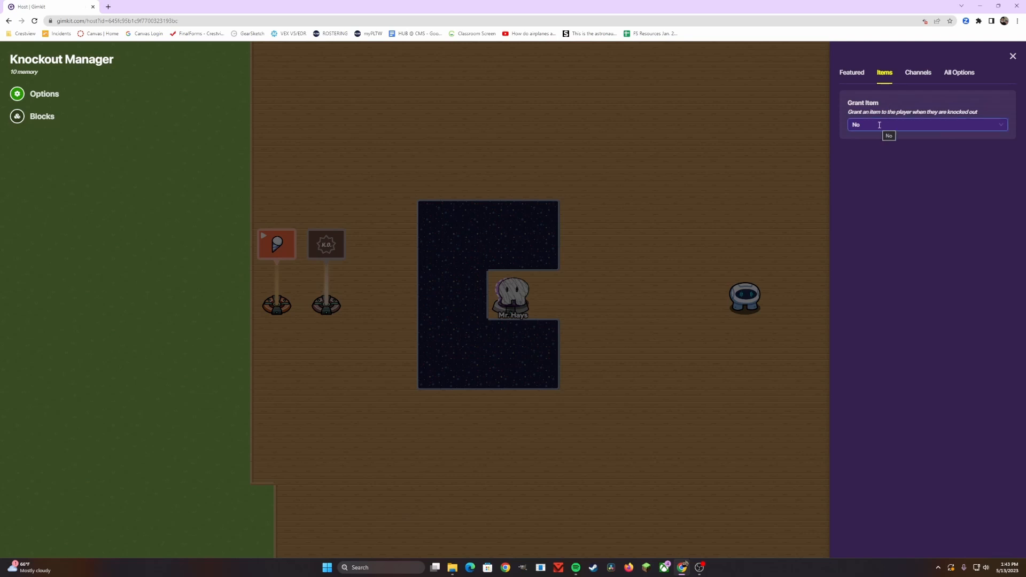
left_click(925, 124)
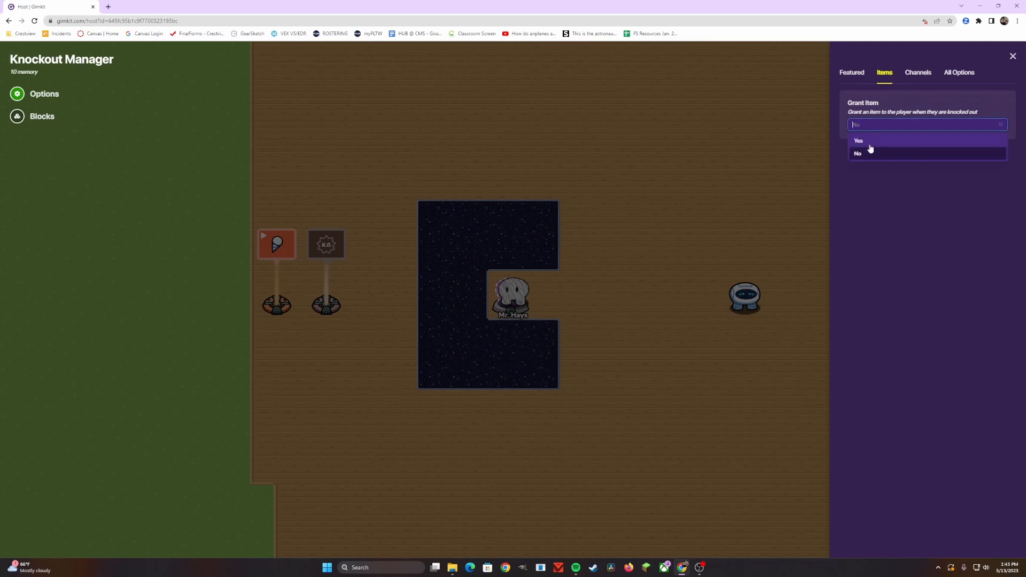
left_click(858, 140)
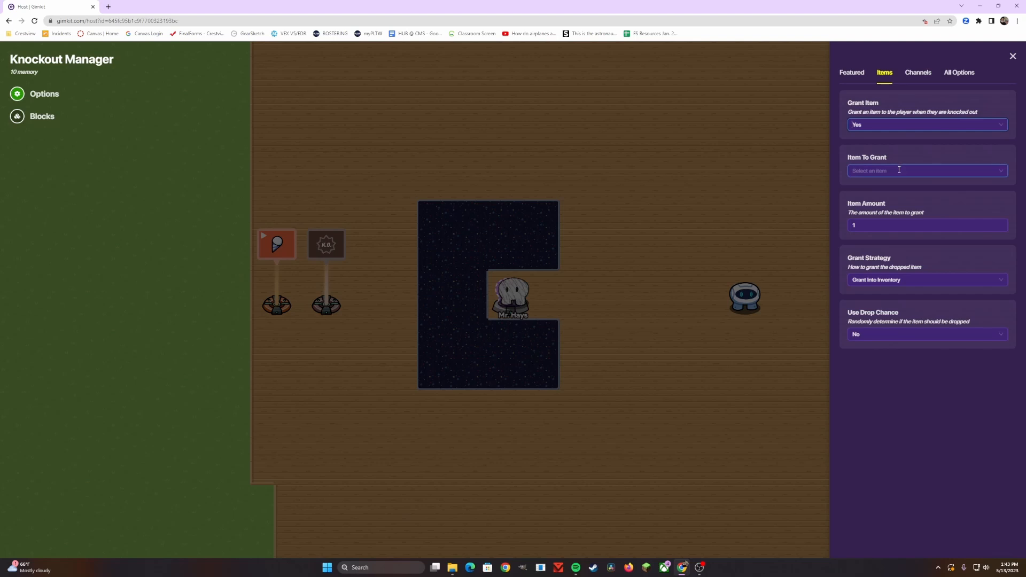
Choose Cash from the Item To Grant list
left_click(925, 170)
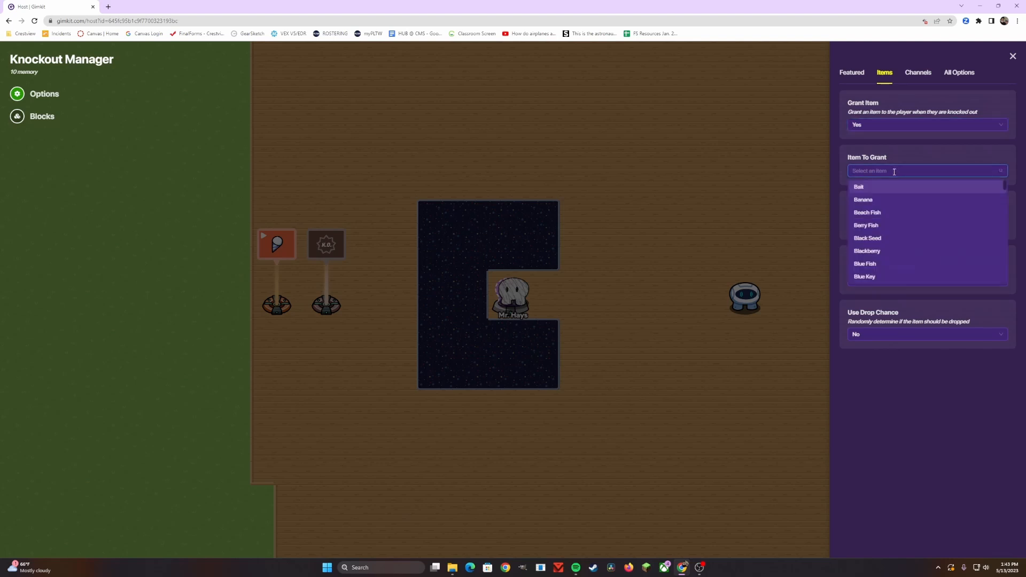
scroll("down", 3)
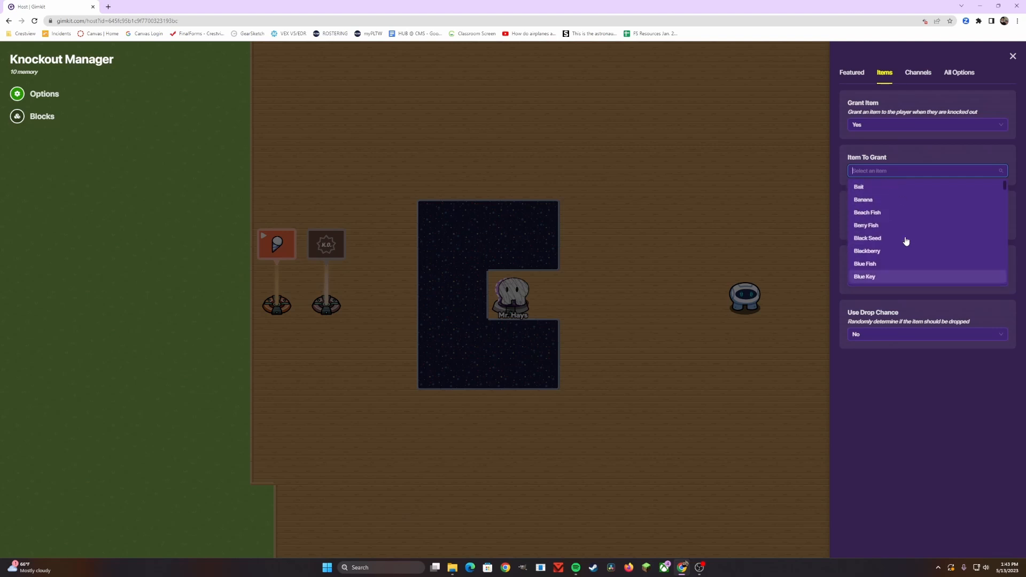
mouse_move(901, 212)
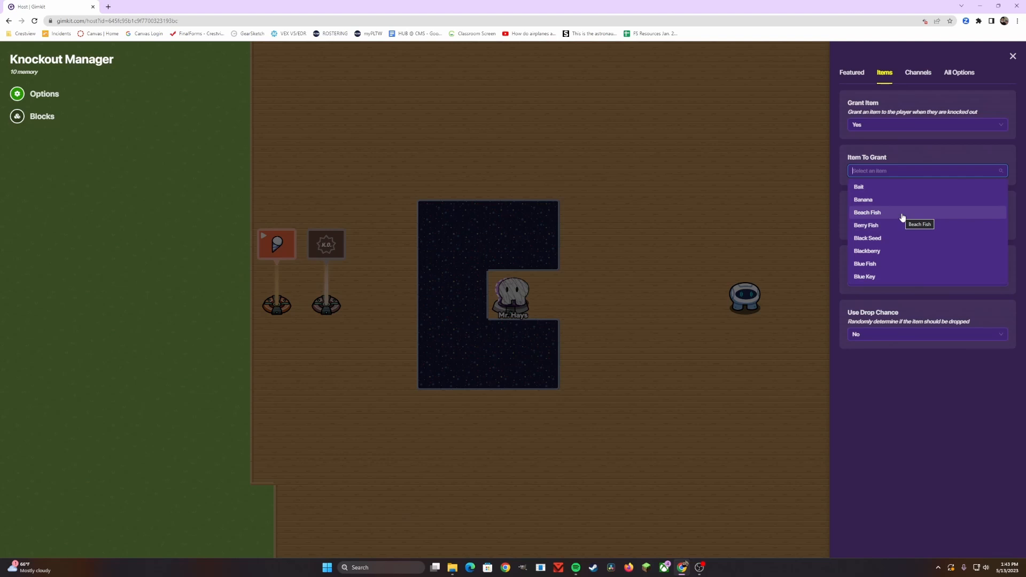
scroll("down", 3)
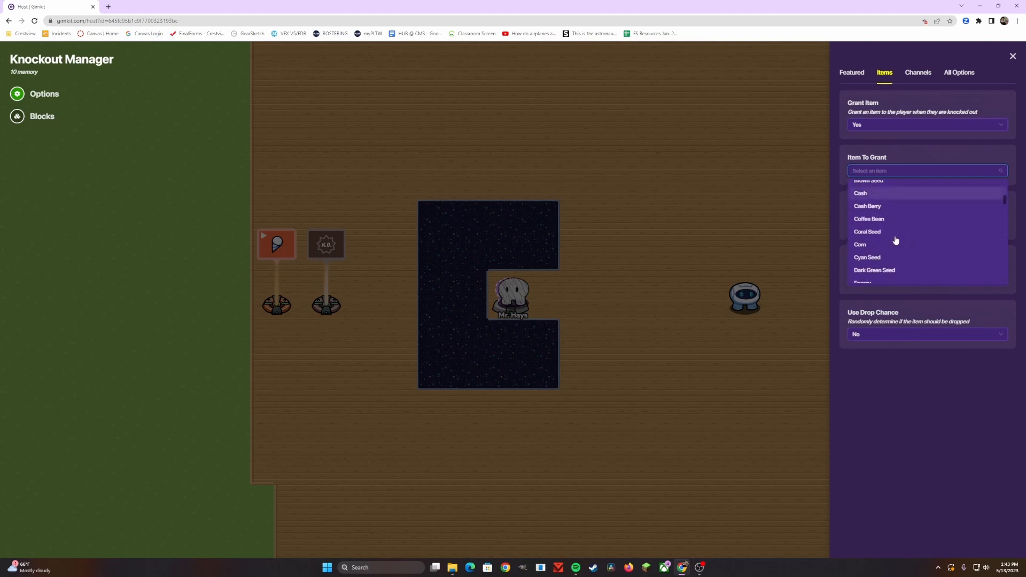
mouse_move(873, 221)
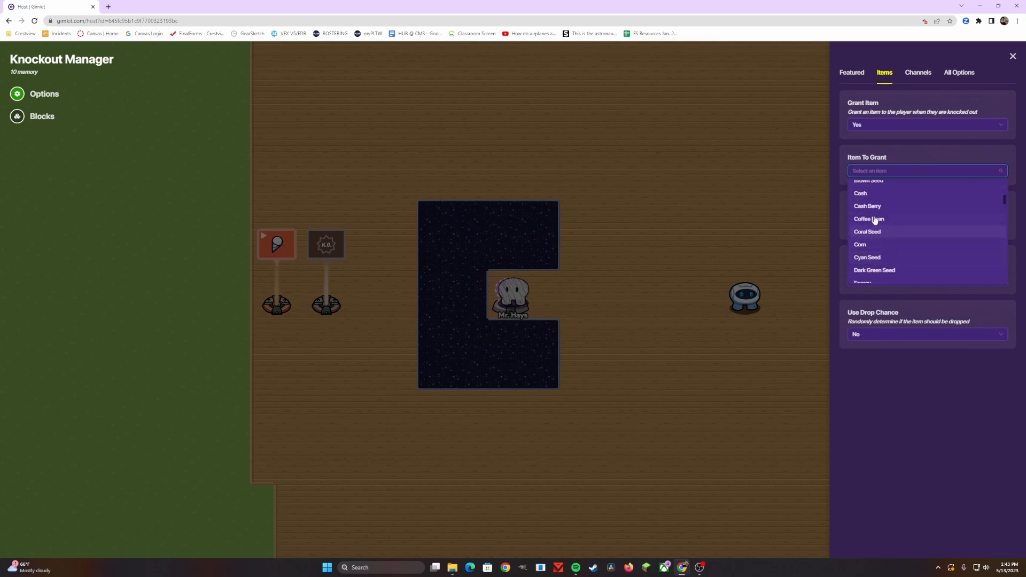
left_click(859, 192)
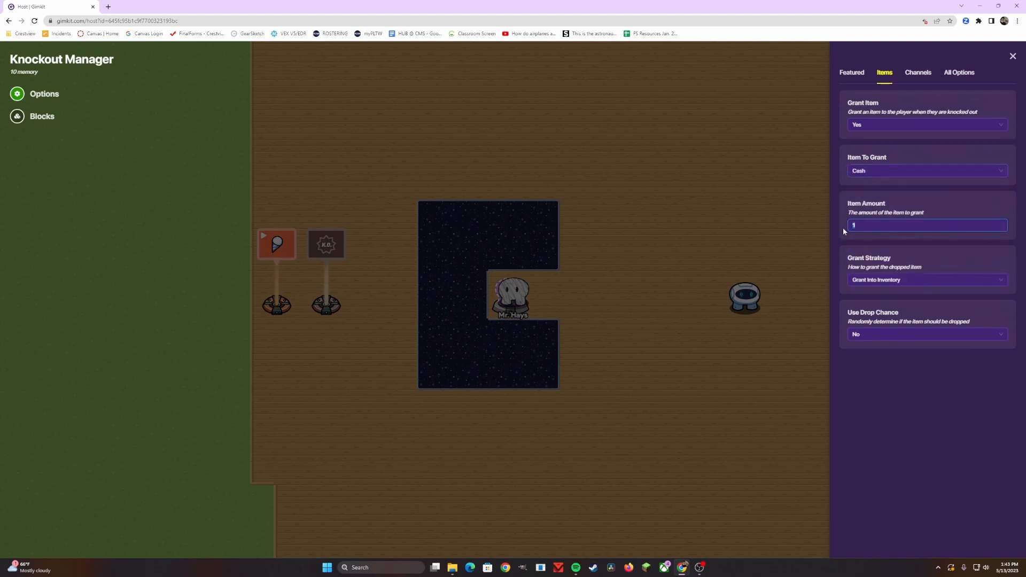
Set Item Amount to 21 and Grant Strategy to Drop On Knocked Out Player
type("21")
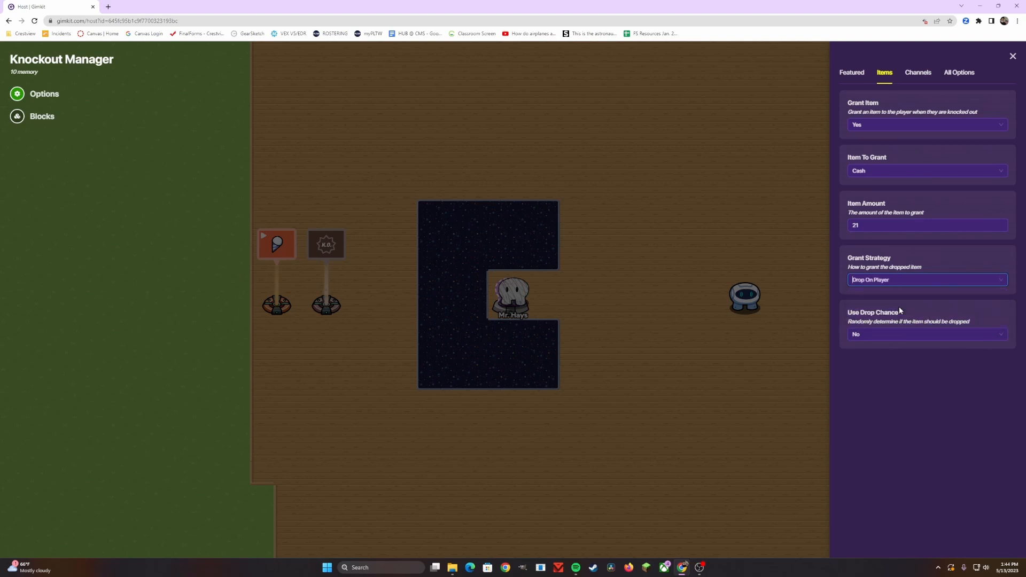
left_click(925, 280)
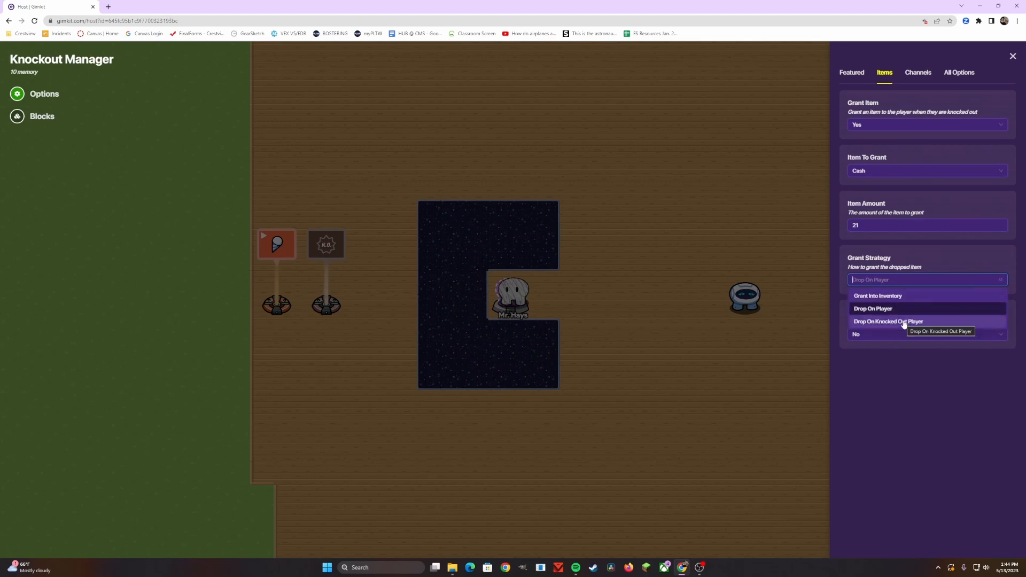
mouse_move(877, 296)
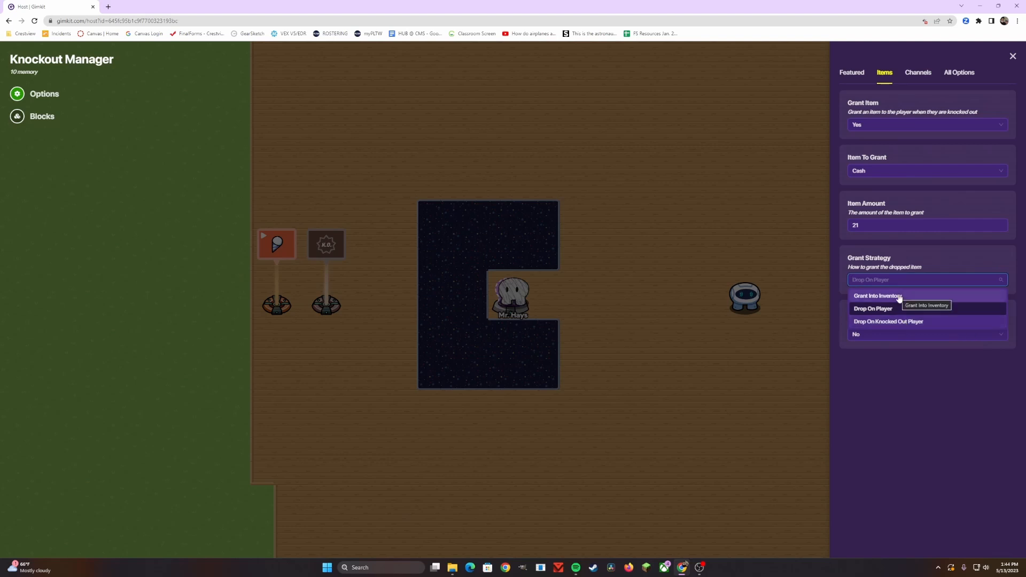
mouse_move(894, 312)
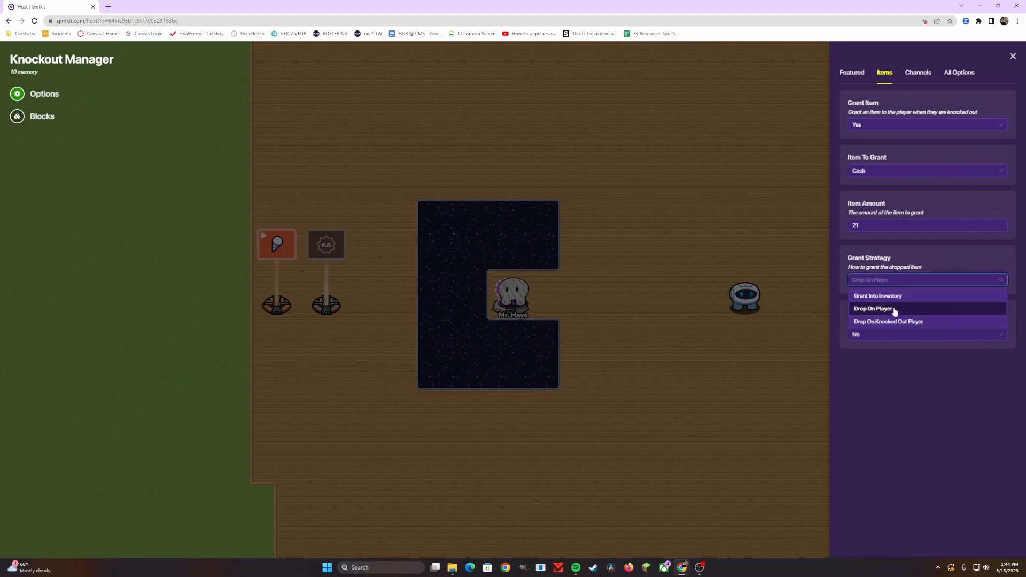
left_click(888, 321)
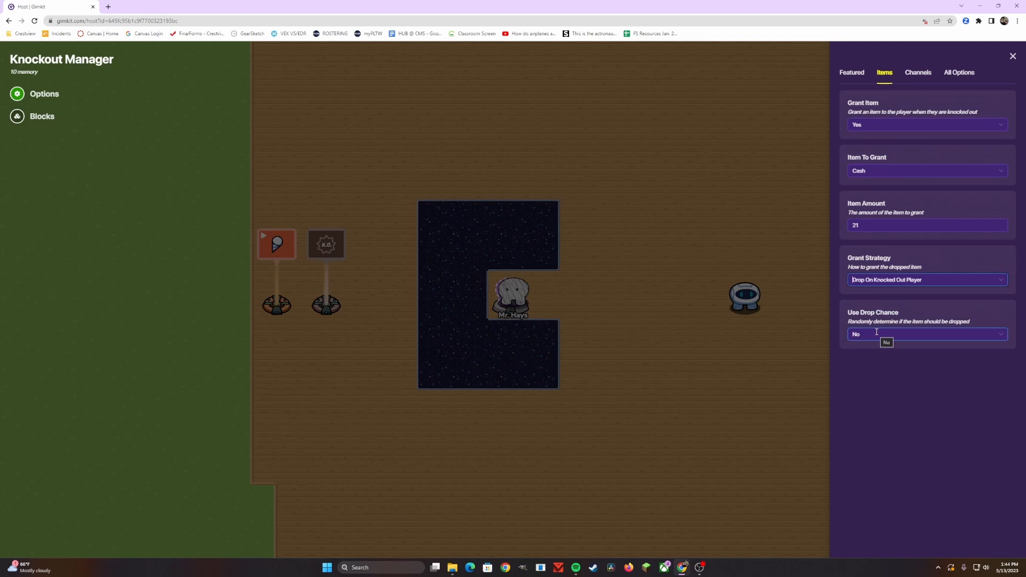
Enable Use Drop Chance at 99 instead of 50, then start the game
left_click(926, 334)
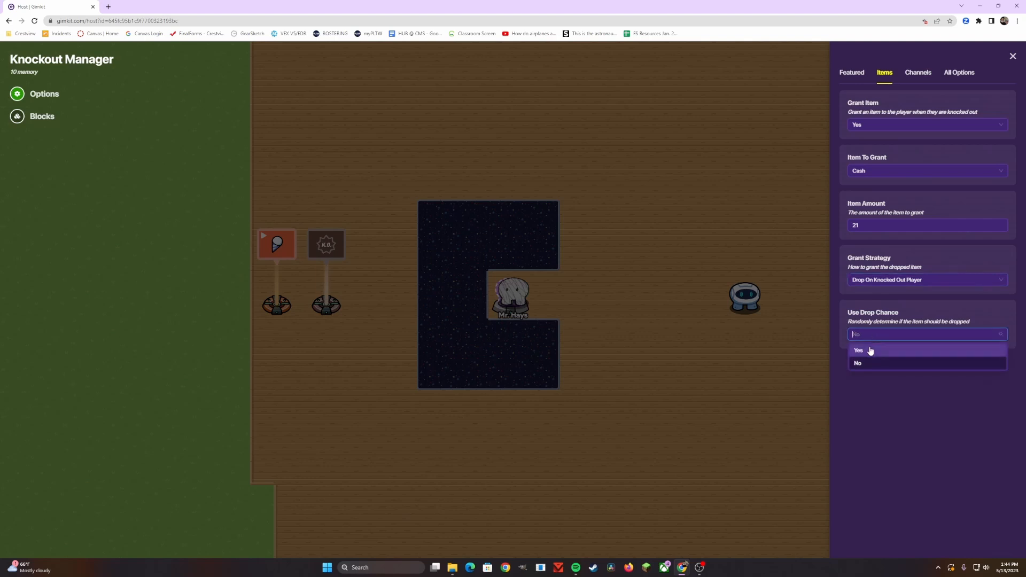
left_click(859, 350)
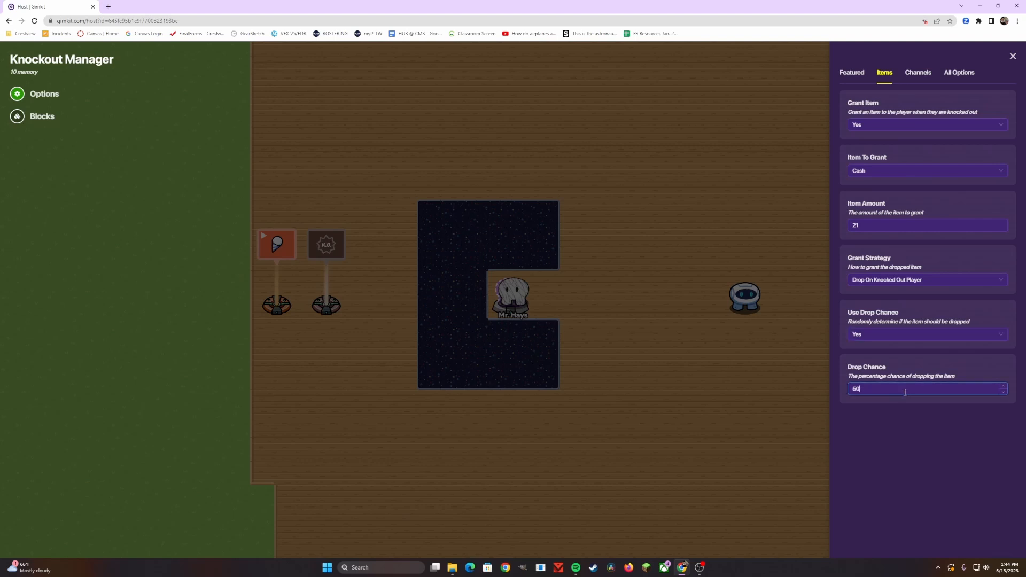
key("Backspace")
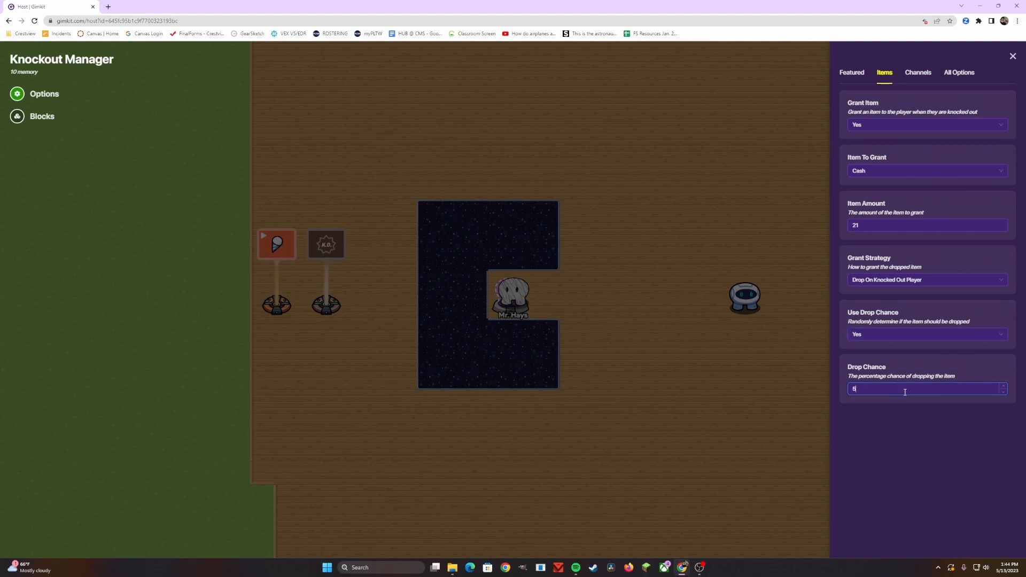
key("Backspace")
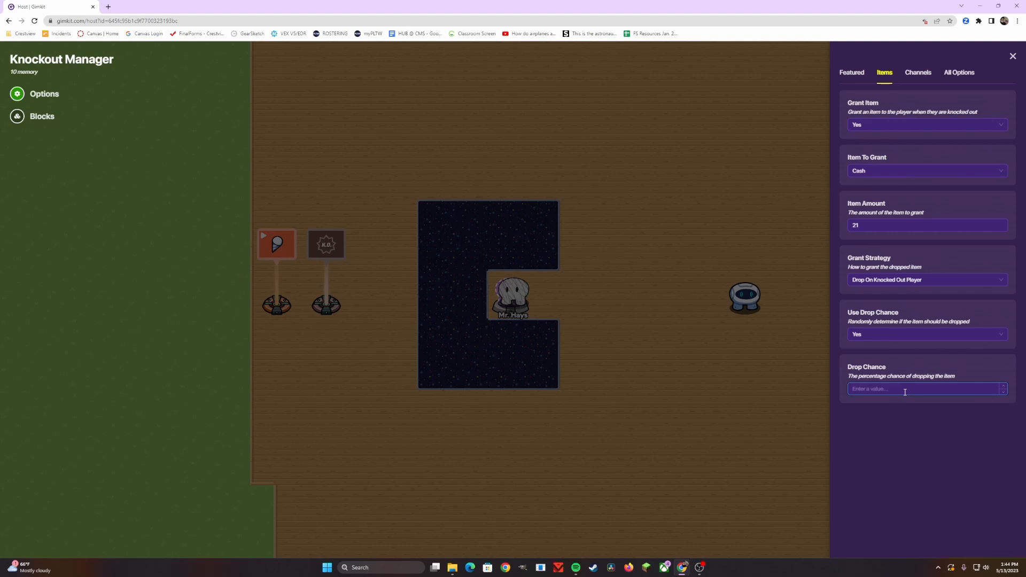
type("99")
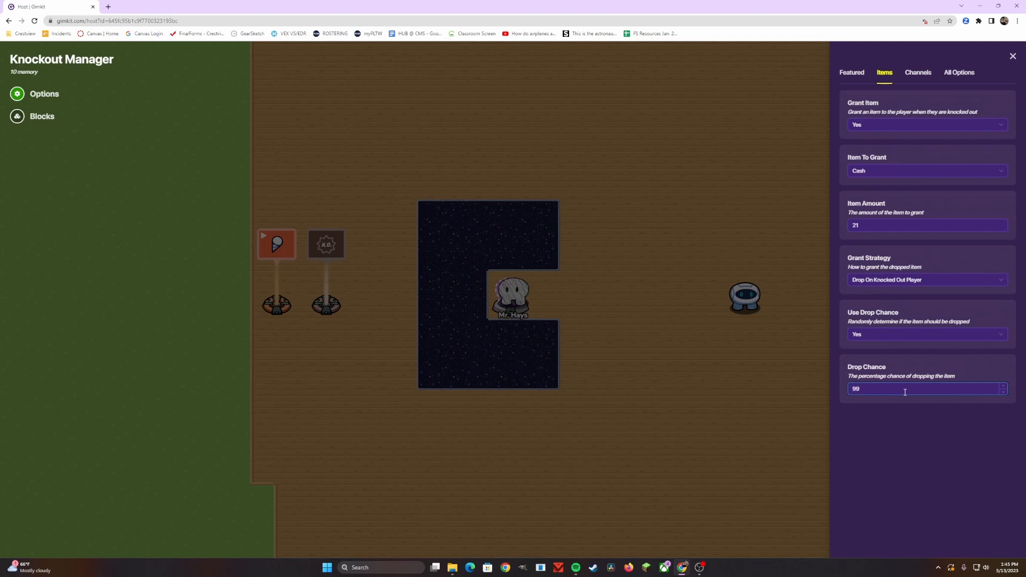
left_click(1013, 55)
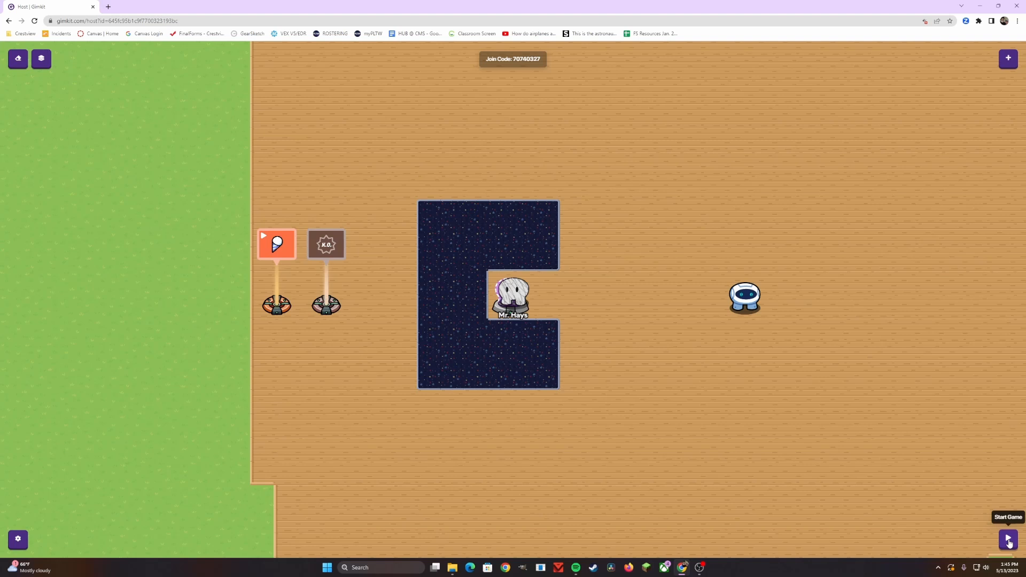
left_click(1006, 540)
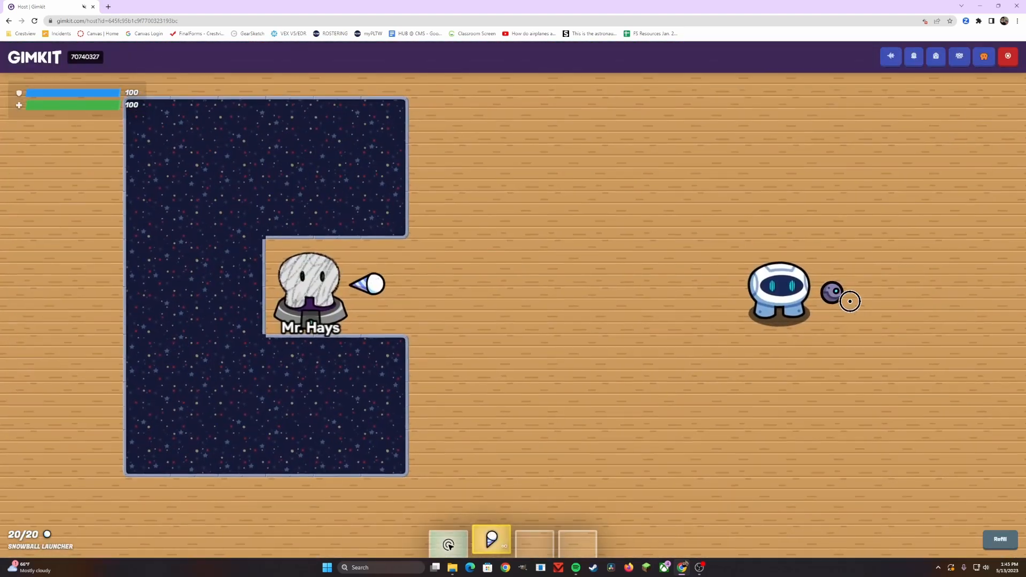